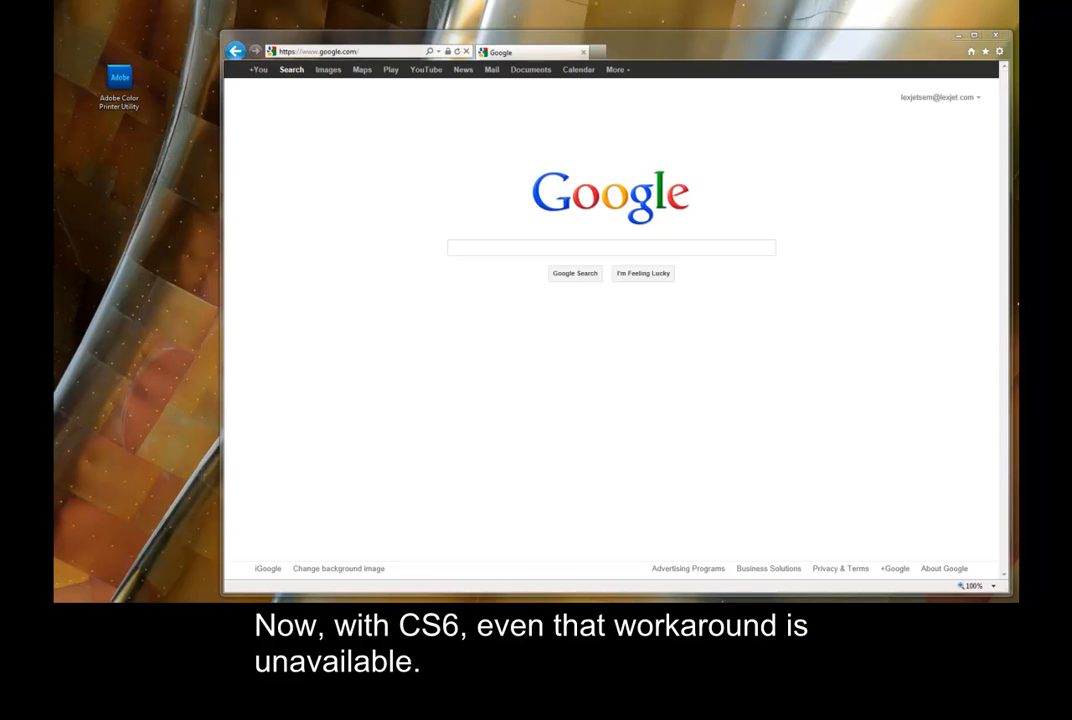
mouse_move(340, 88)
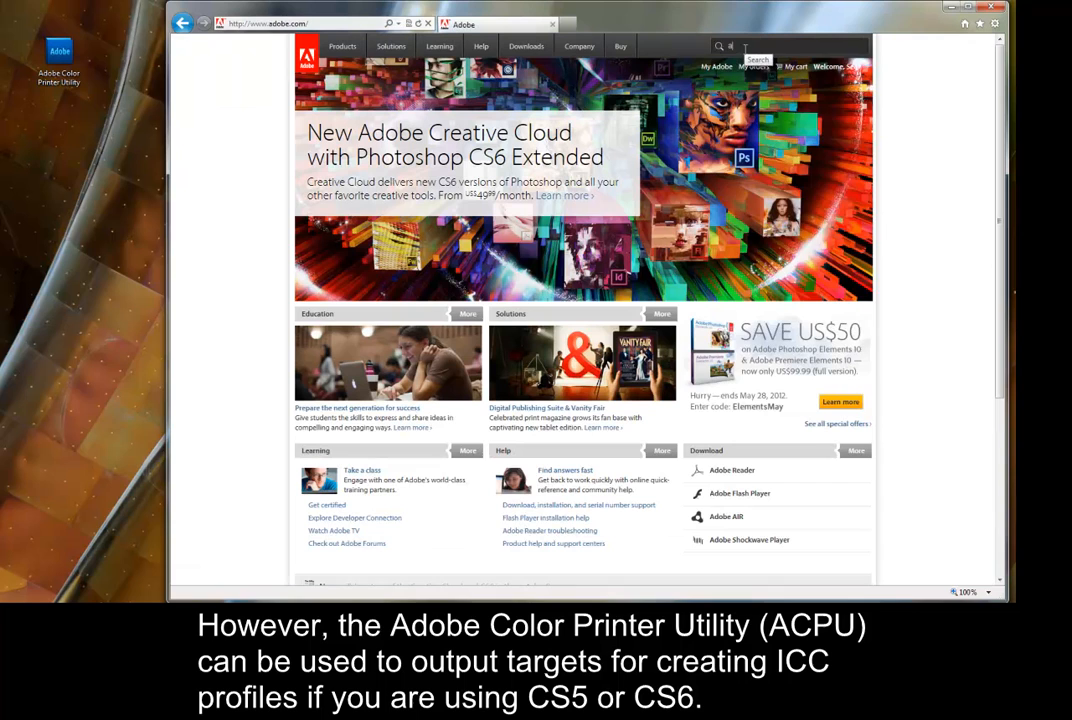
- Search adobe.com for 'adobe color printer utility'
text(adobe color printer utility)
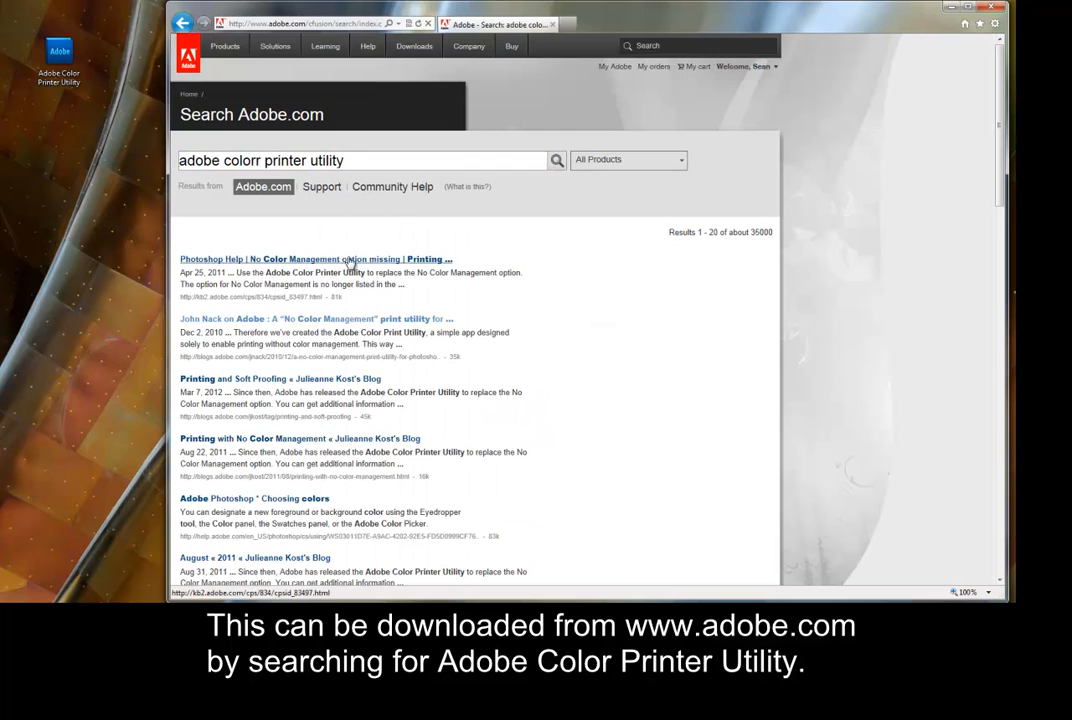
click(316, 260)
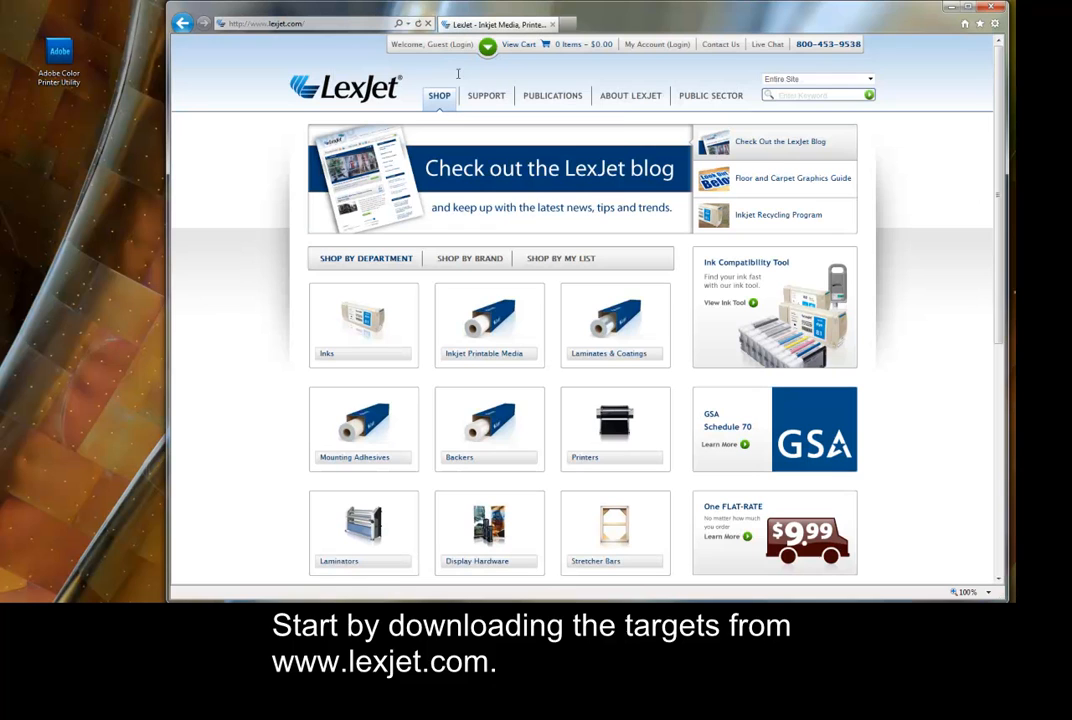
- Reach Support > ICC Profiles and expand Custom Profile Targets > Adobe Color Printer Utility > PC
click(486, 96)
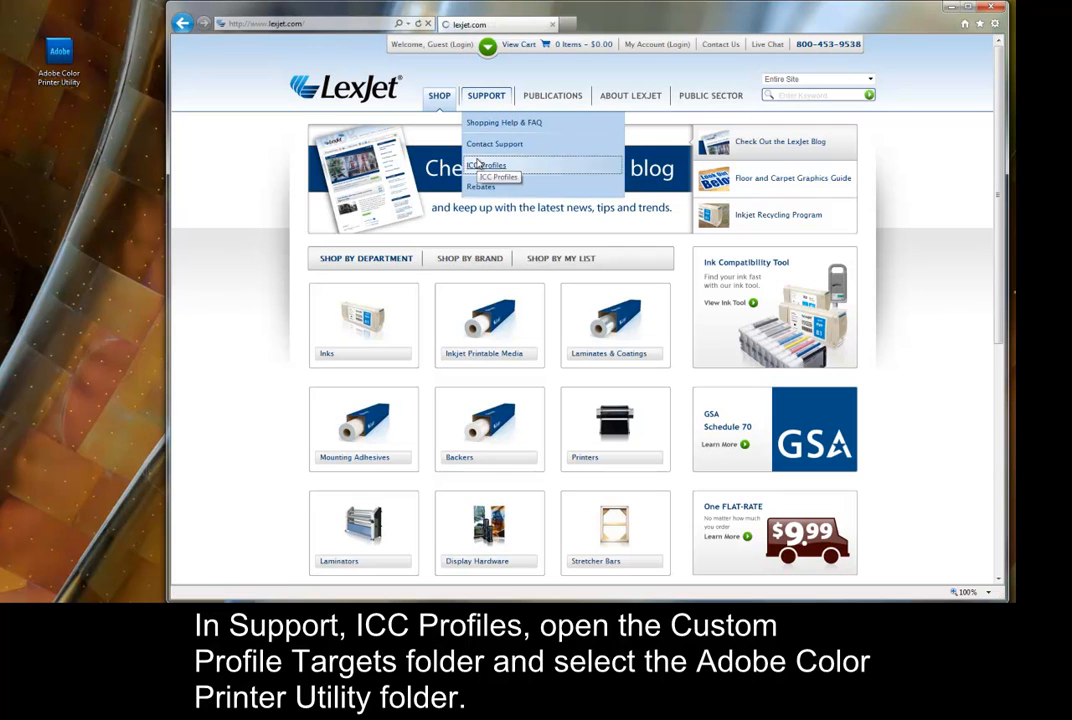
click(490, 176)
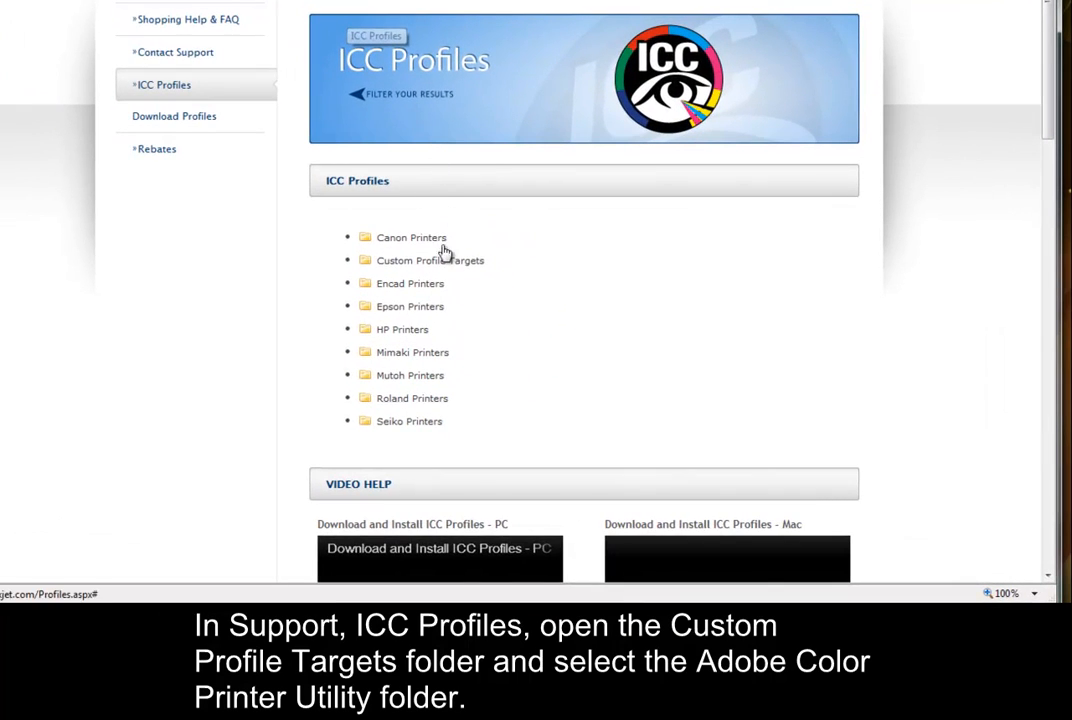
click(430, 260)
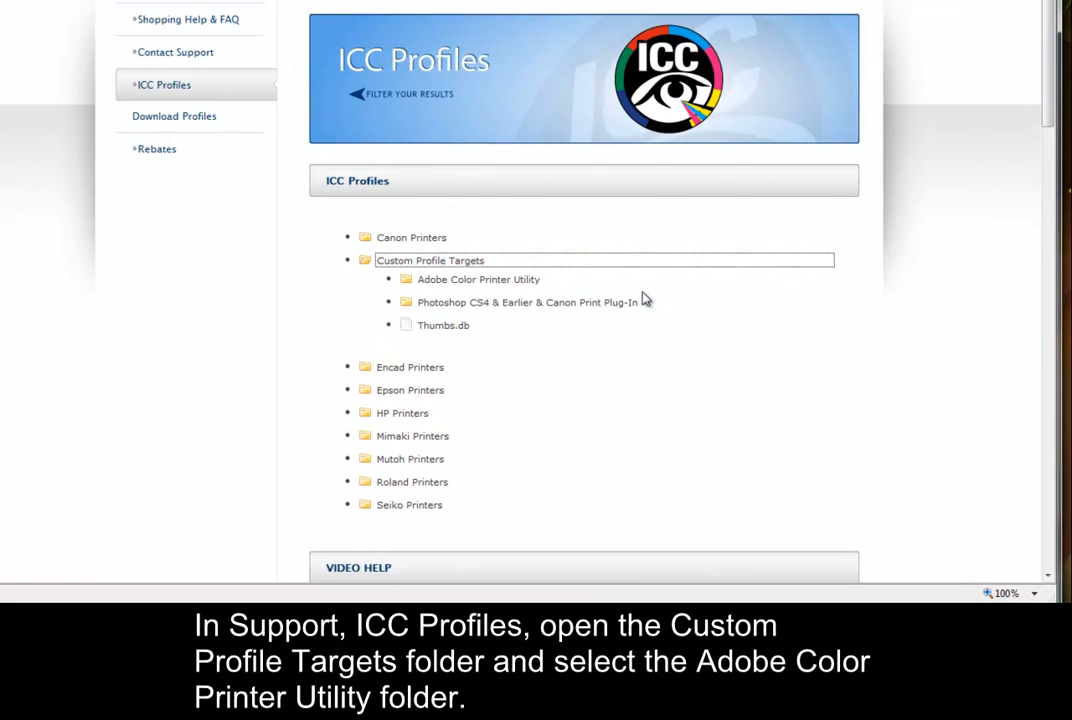
click(478, 280)
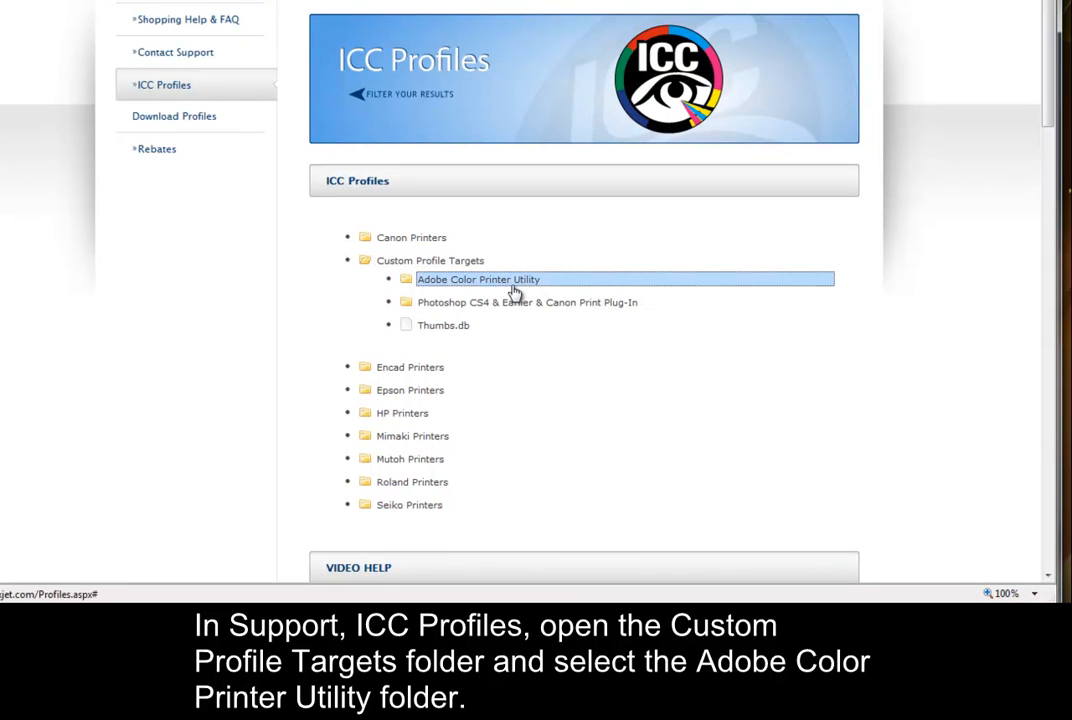
click(478, 280)
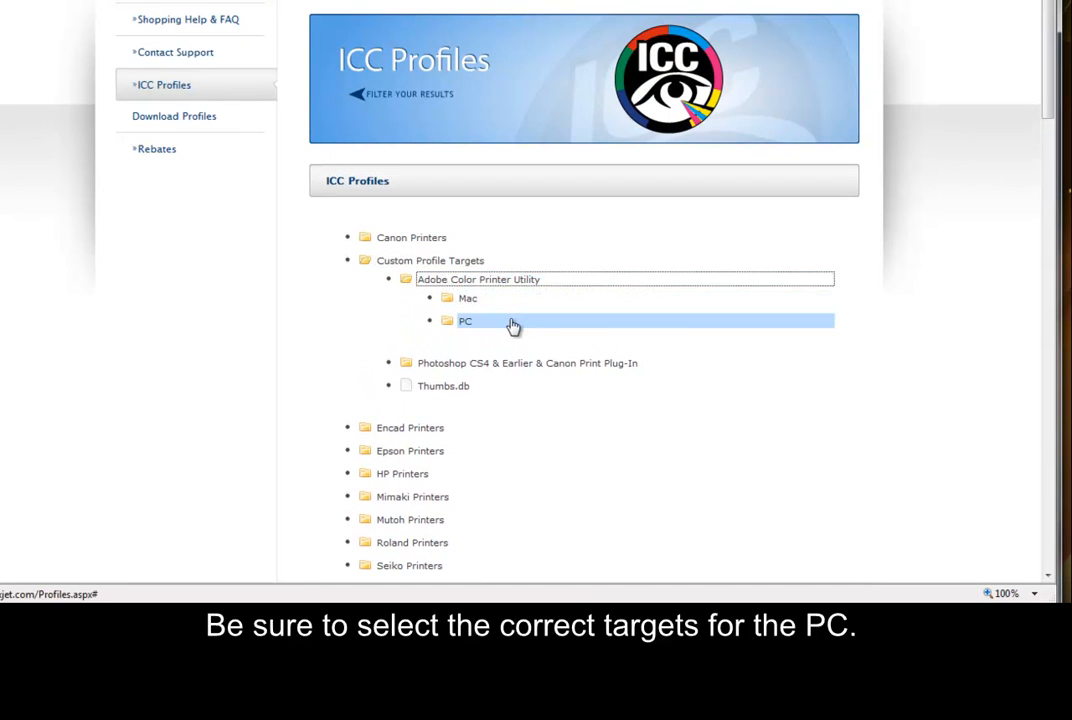
click(464, 320)
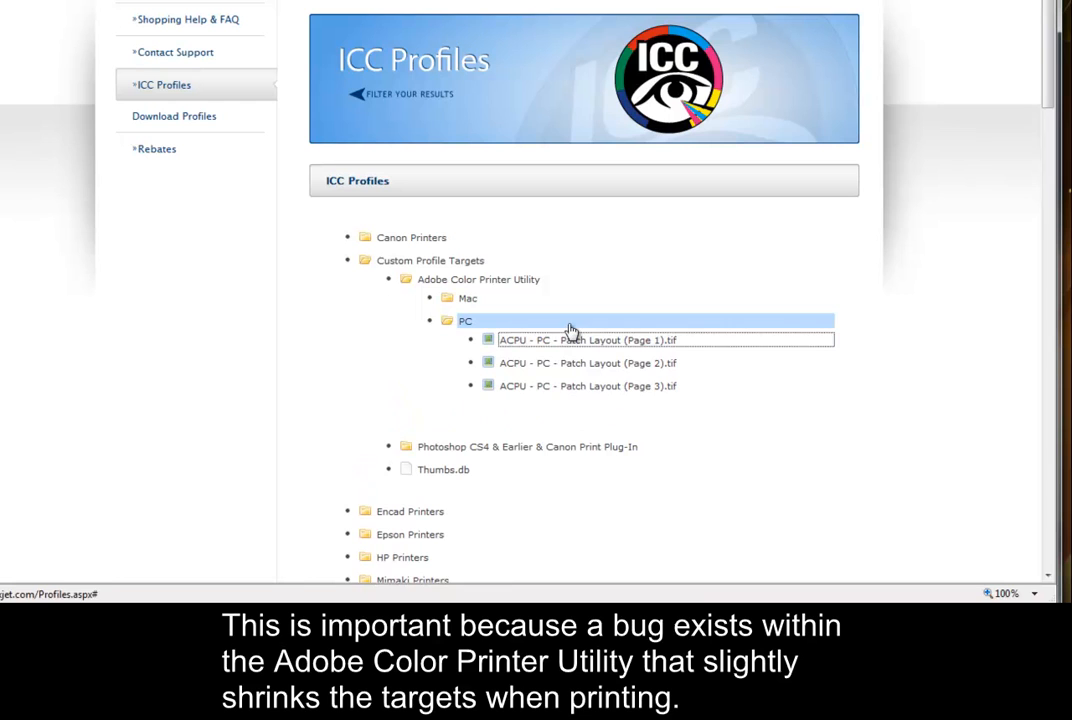
- Download and save PC Patch Layout target pages 1, 2 and 3
click(586, 340)
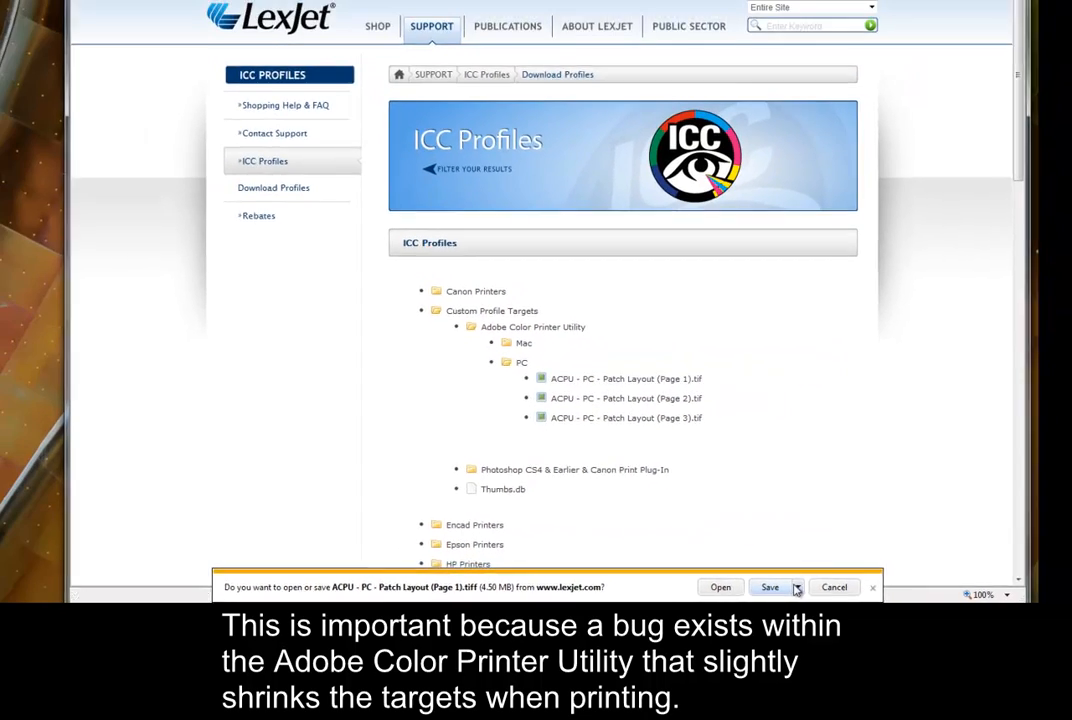
click(770, 588)
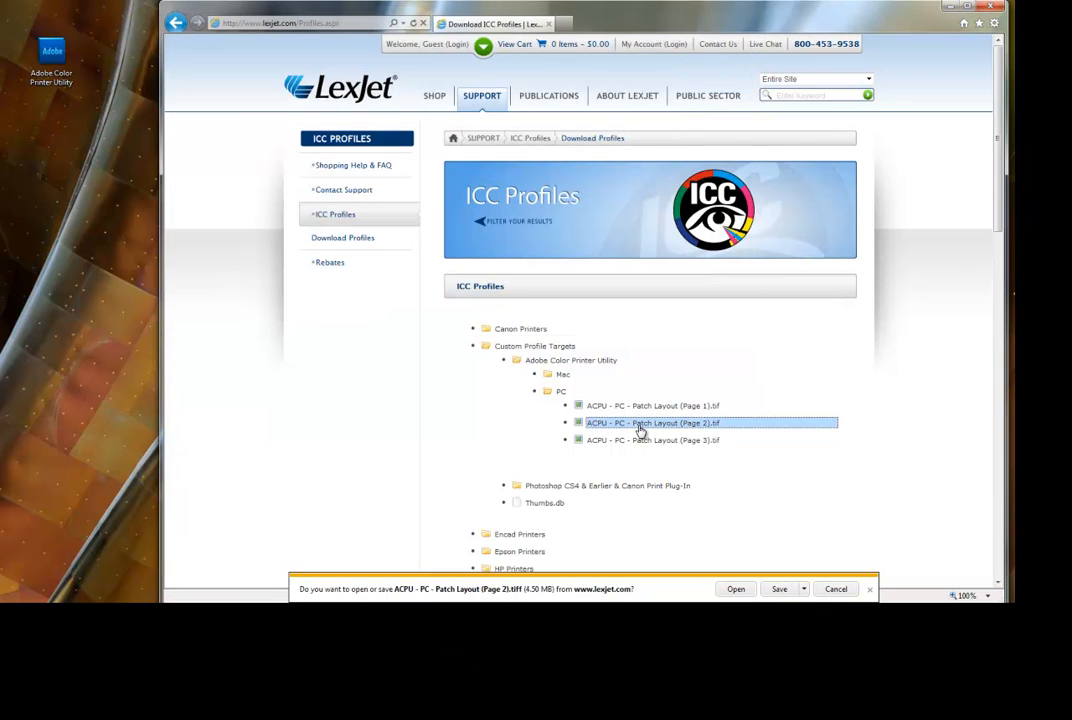
click(804, 588)
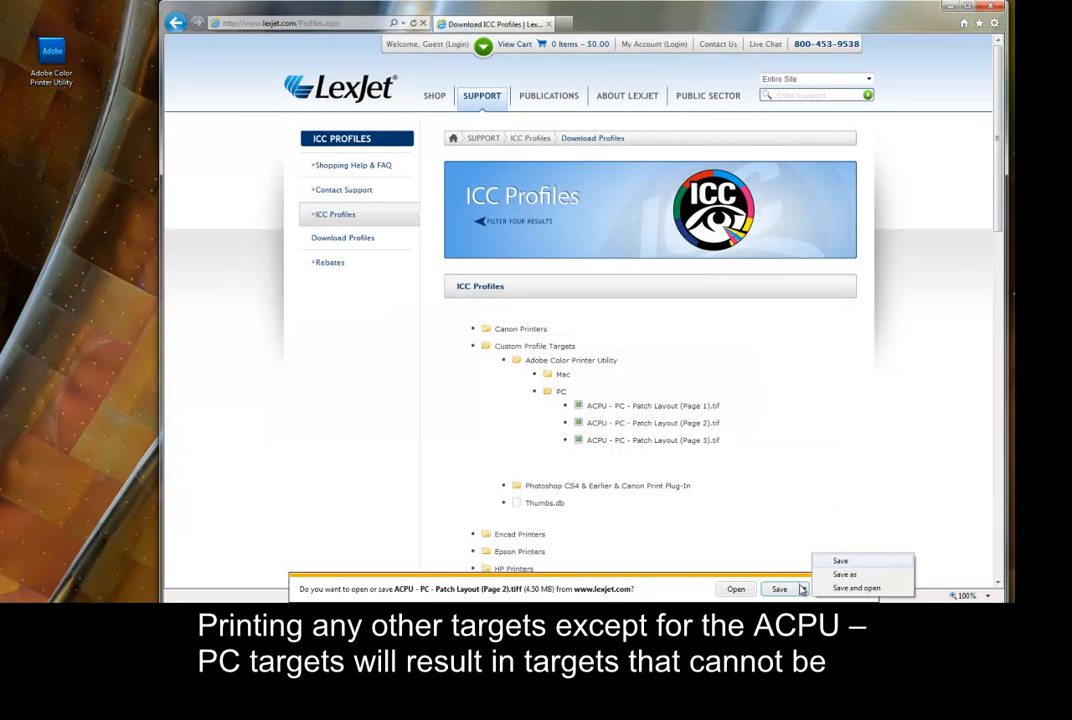
click(844, 574)
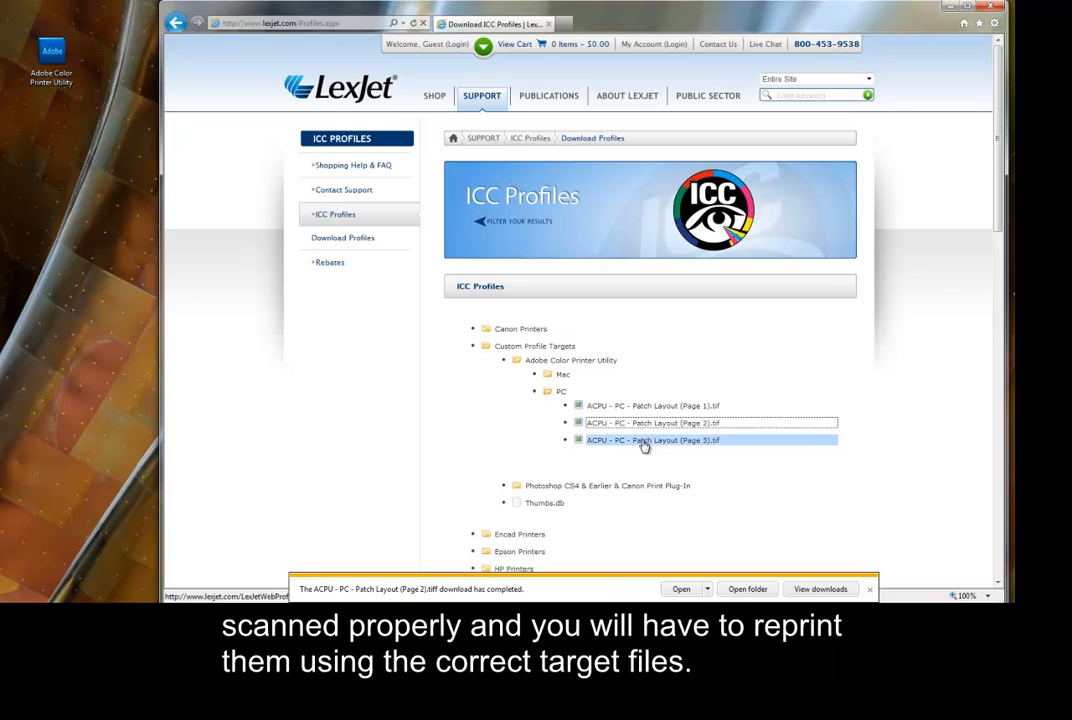
click(652, 440)
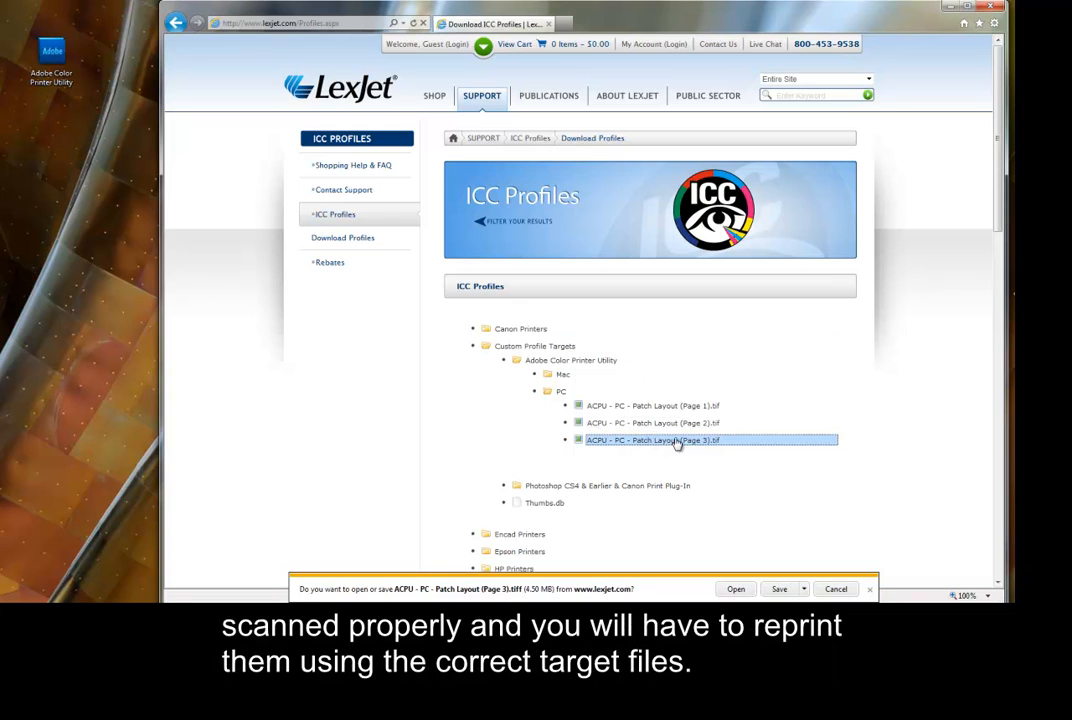
click(804, 588)
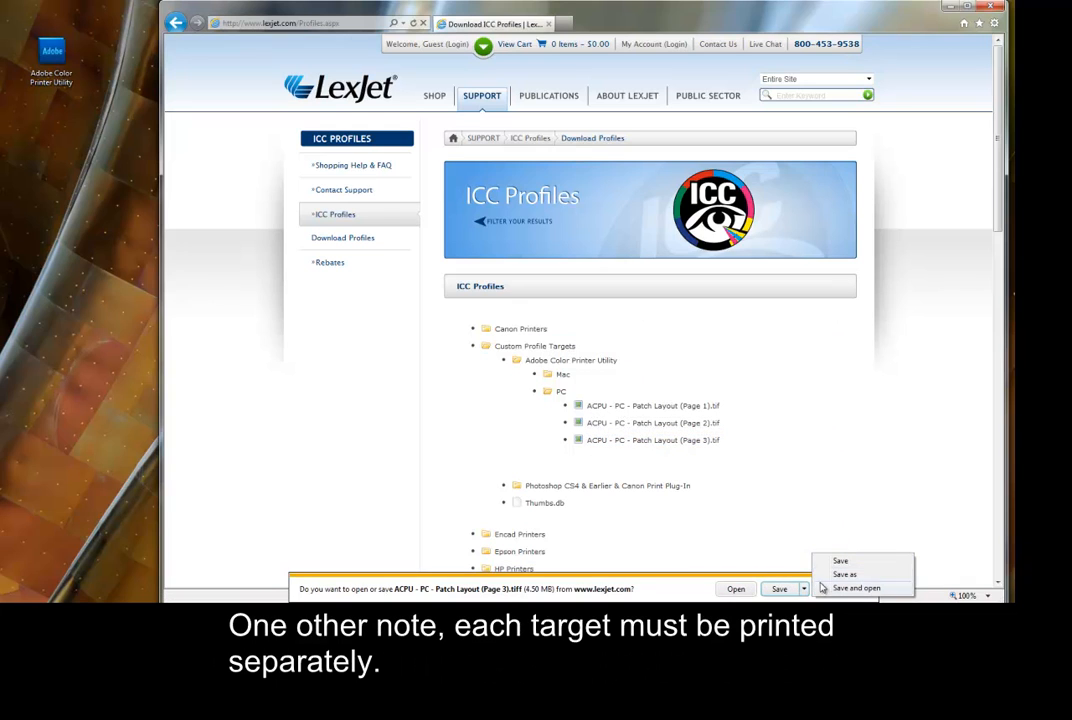
click(844, 574)
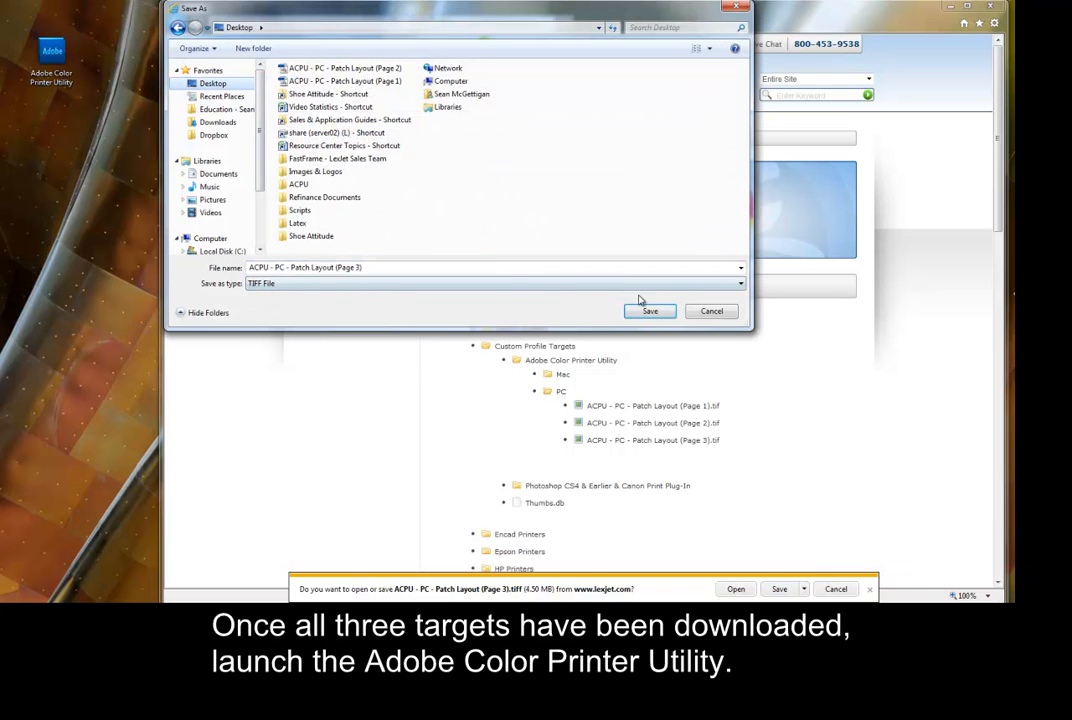
click(648, 312)
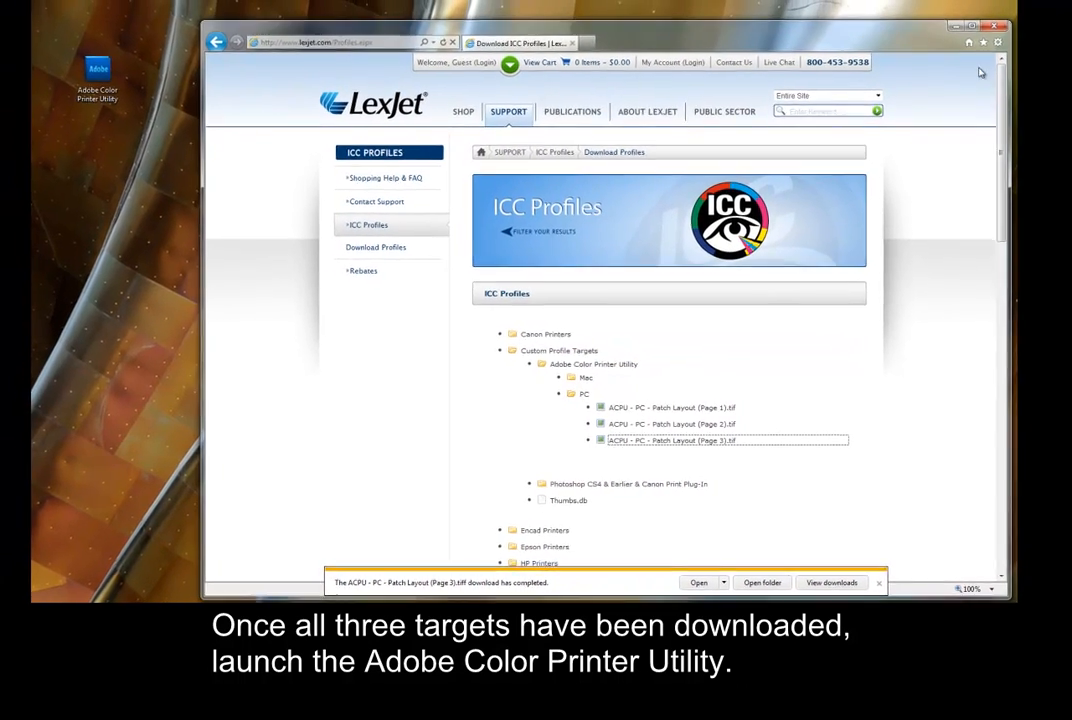
- Launch Adobe Color Printer Utility from the desktop
double_click(96, 70)
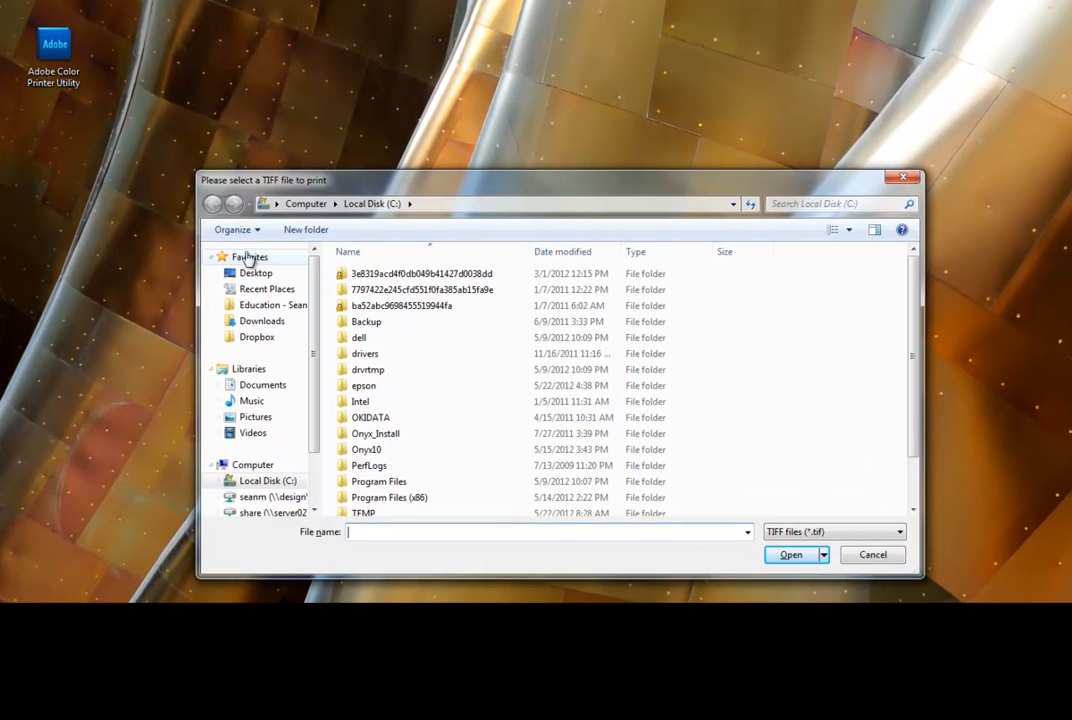
- From the Desktop, open 'ACPU - PC - Patch Layout (Page 1).tif'
click(256, 272)
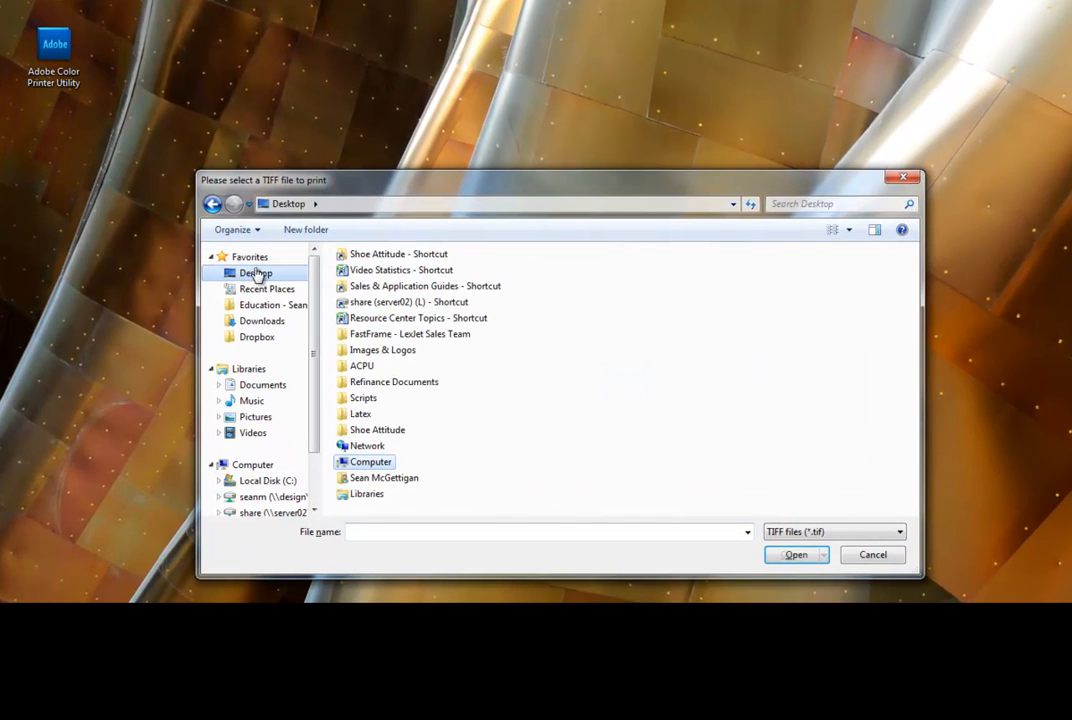
click(550, 532)
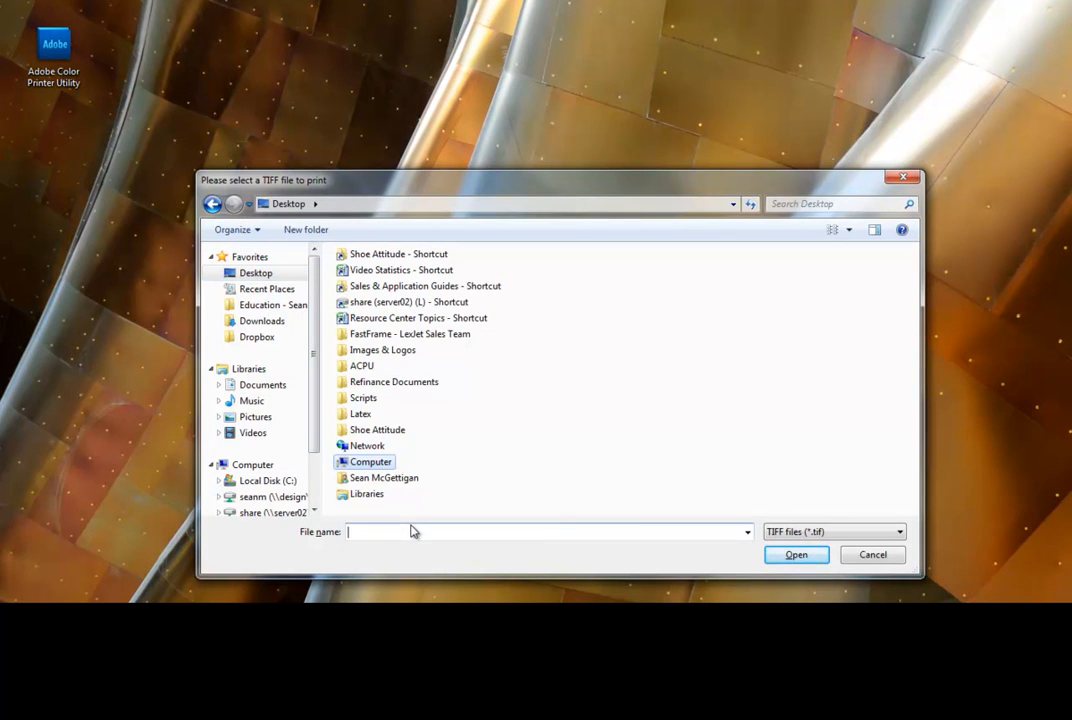
text(ac)
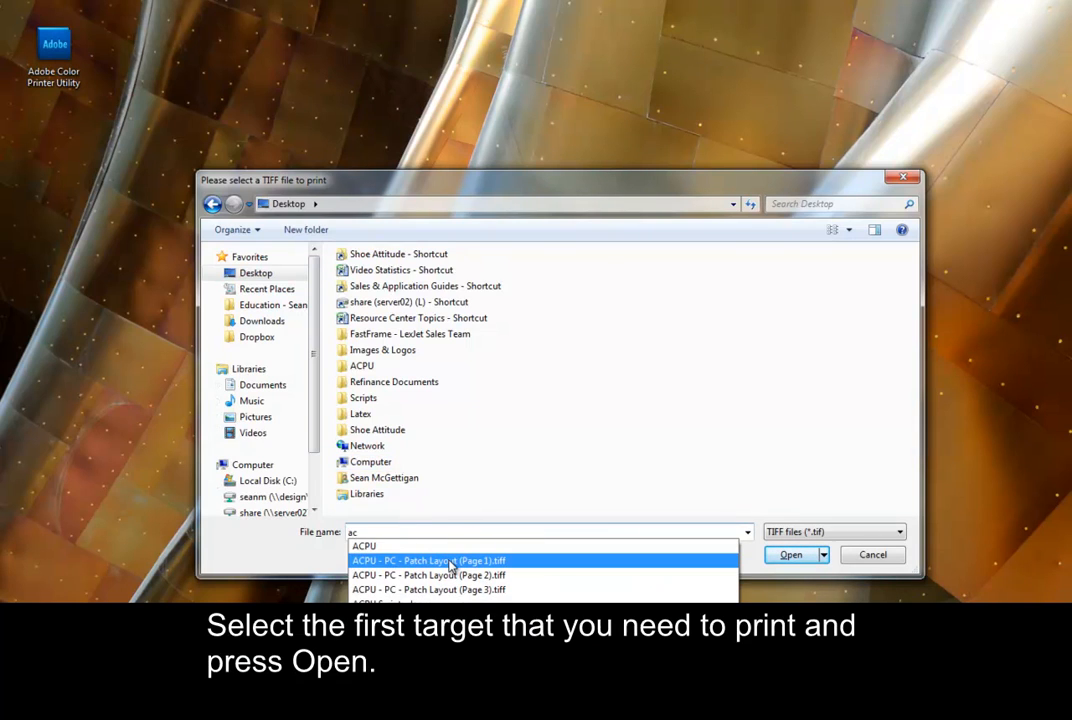
click(428, 560)
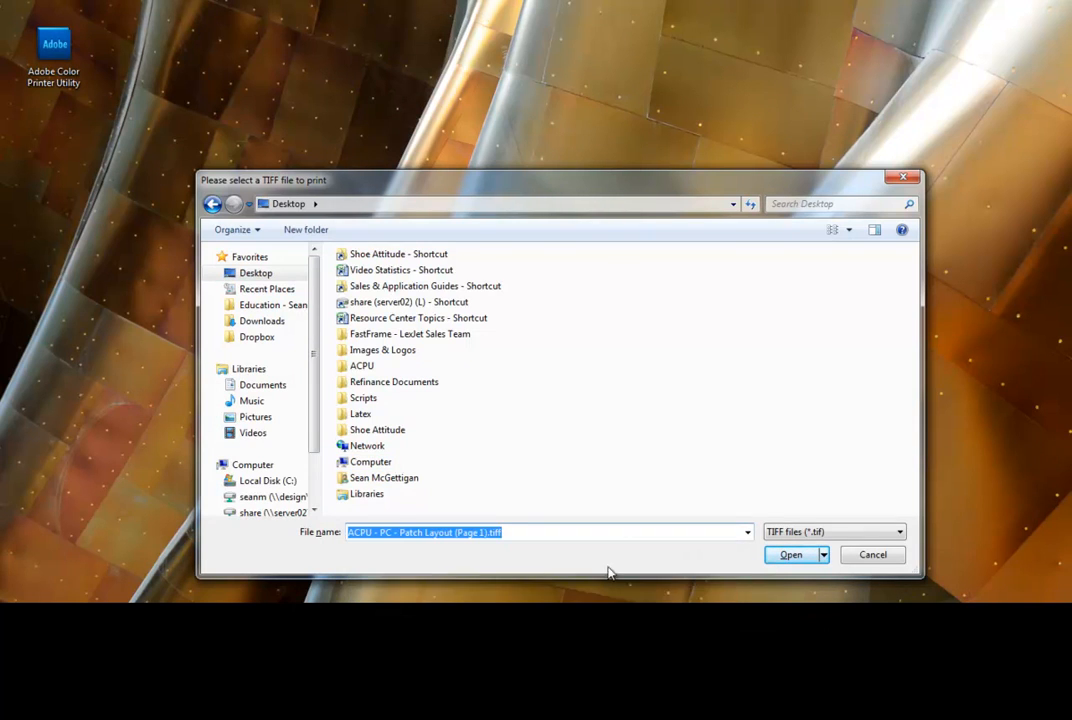
click(792, 554)
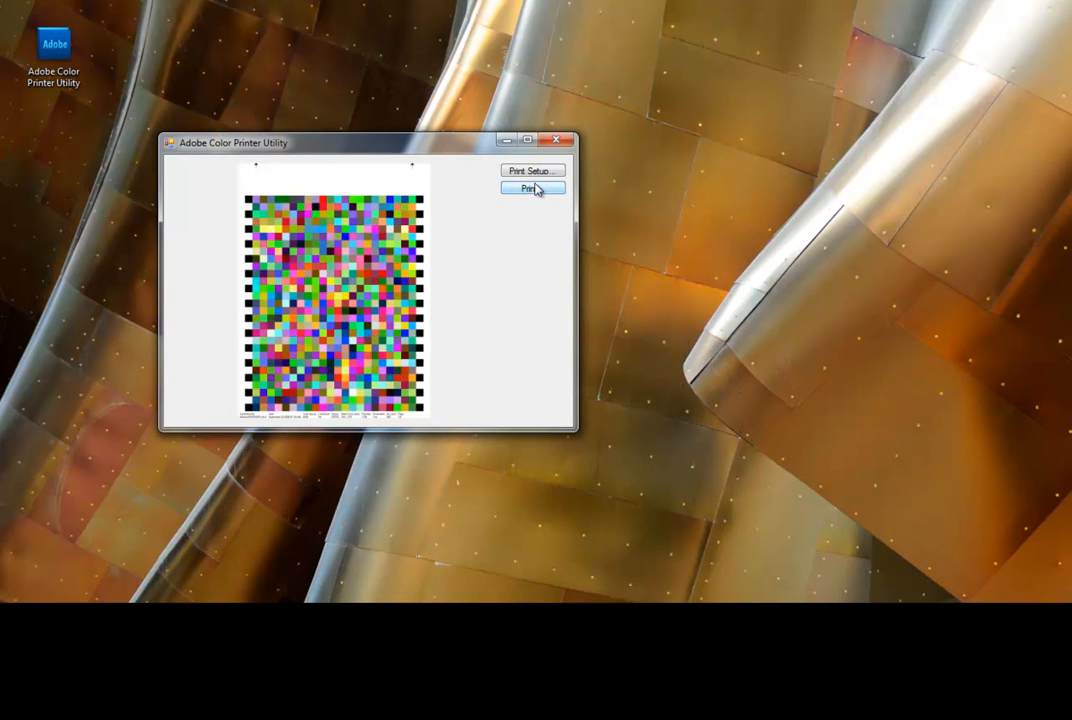
- In Print Setup keep Letter 8 1/2 x 11 in and change Source from Roll Paper to Sheet
click(532, 170)
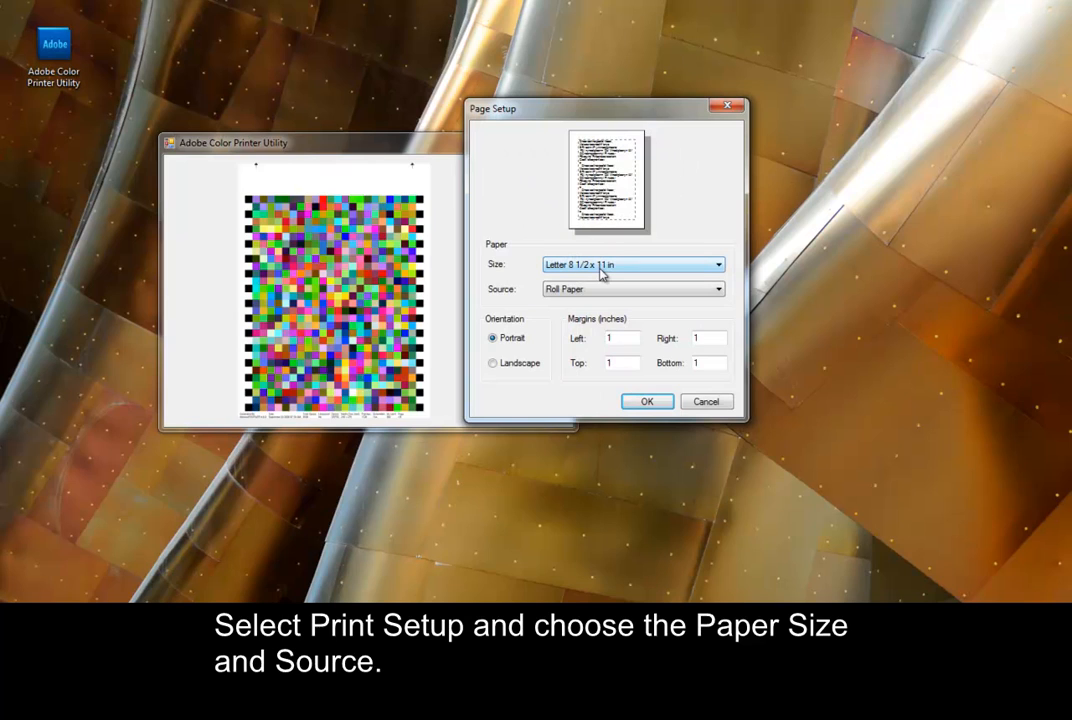
click(716, 264)
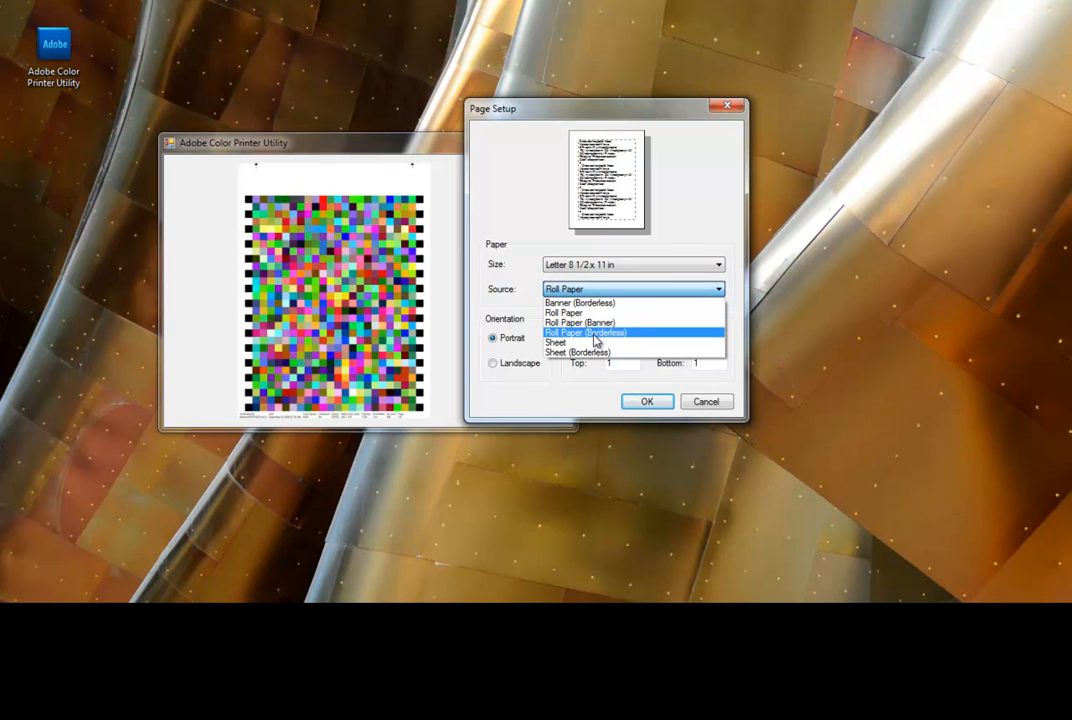
click(556, 342)
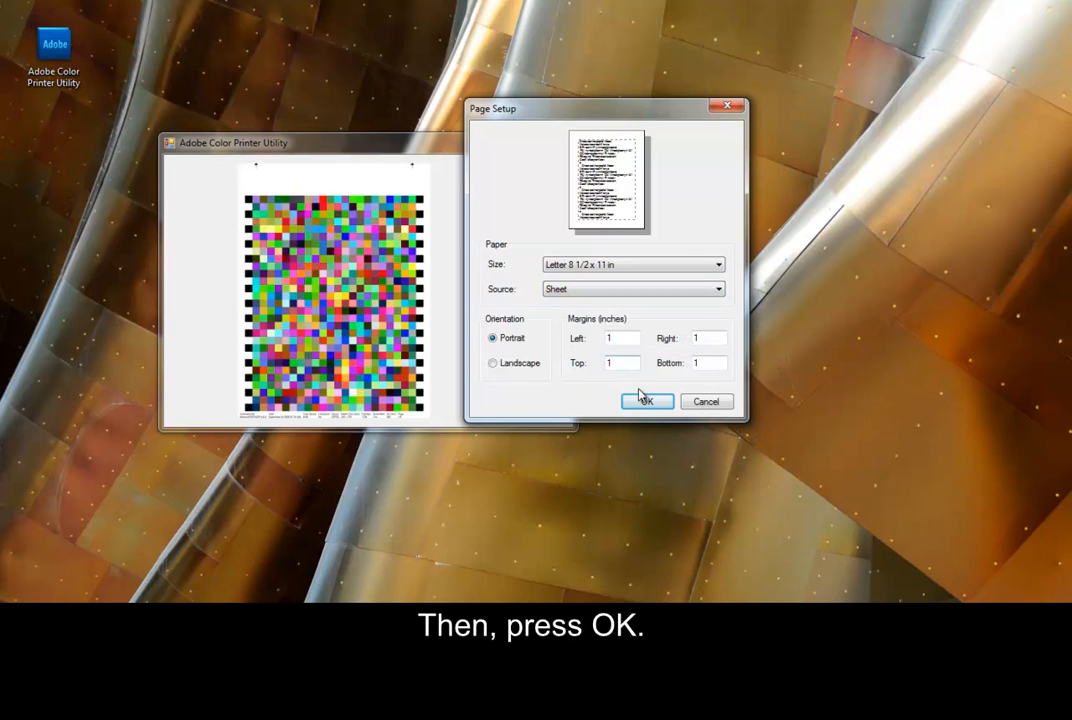
click(644, 400)
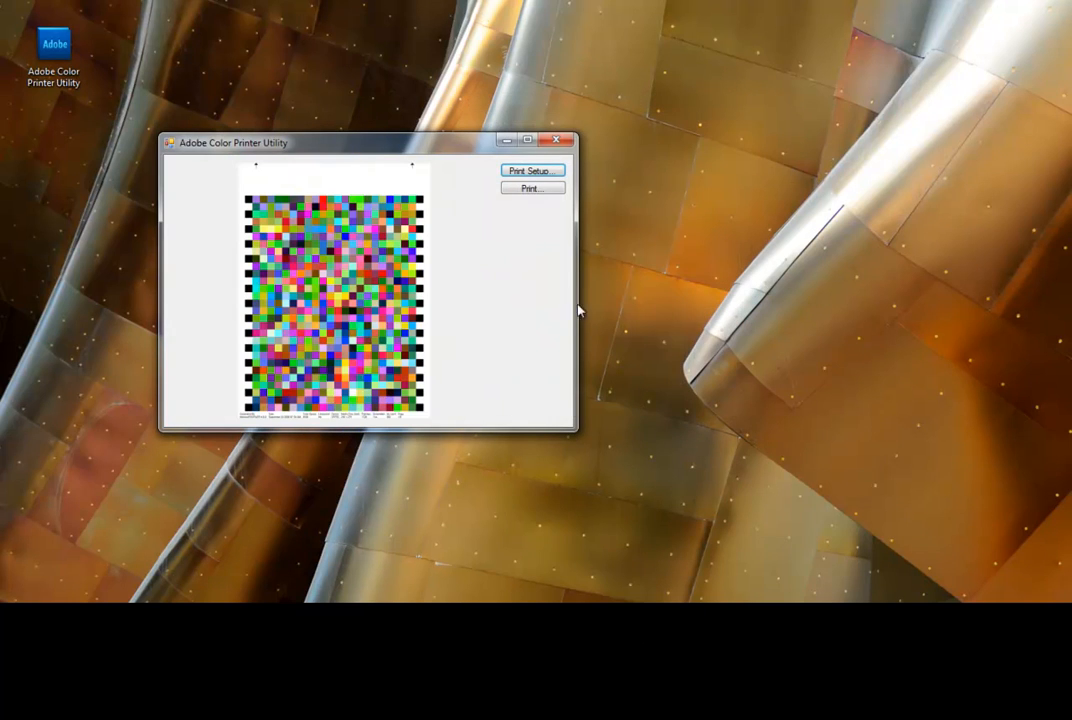
- In the Epson printer properties set Mode to Custom with Off (No Color Adjustment) and confirm
click(532, 188)
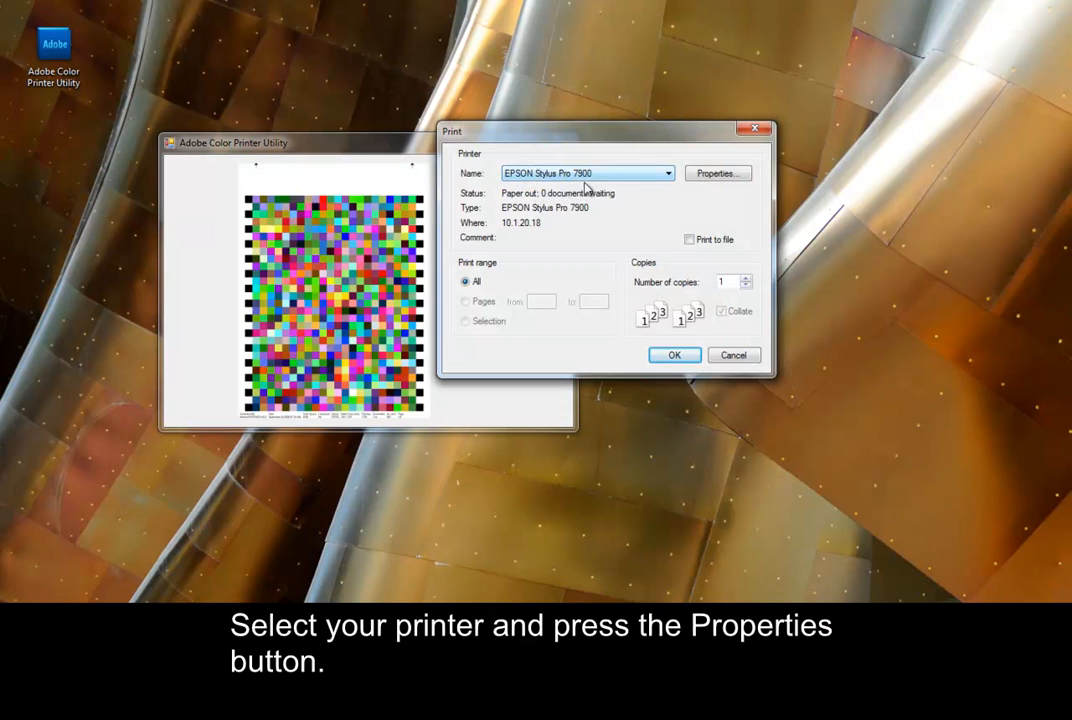
click(716, 172)
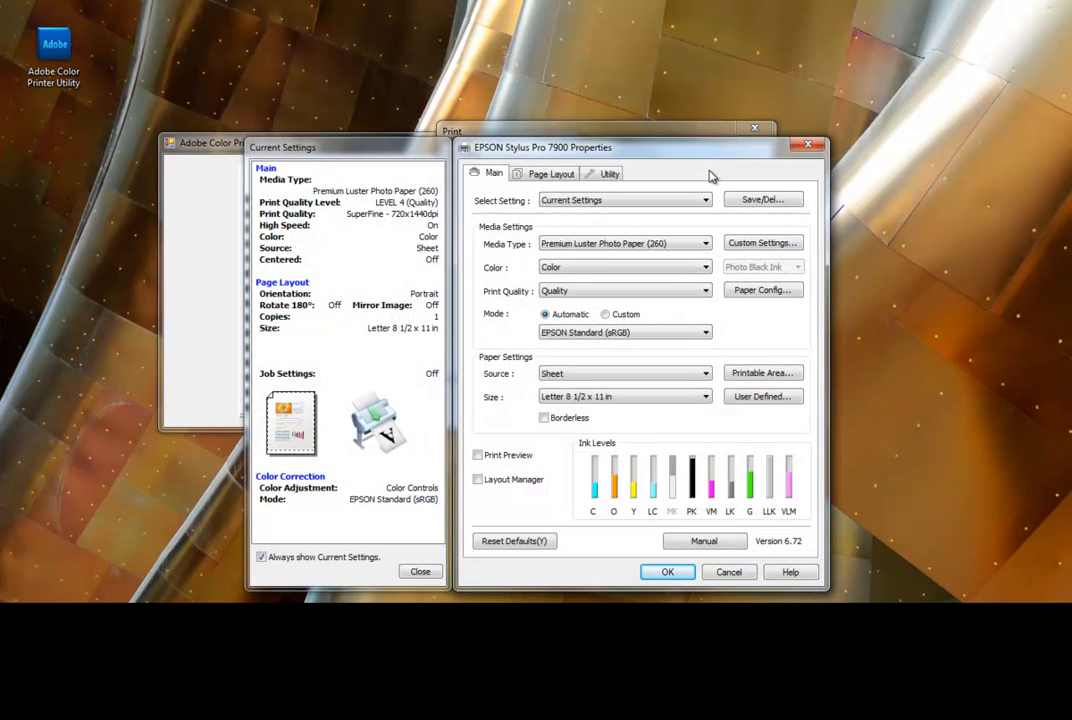
click(624, 244)
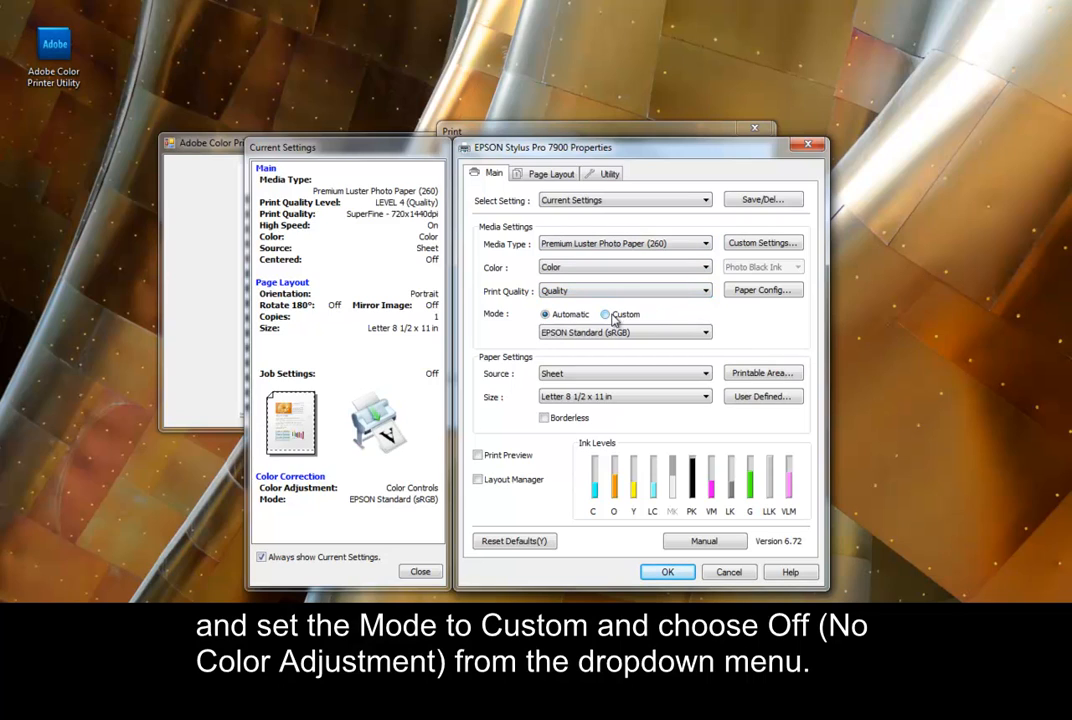
click(604, 314)
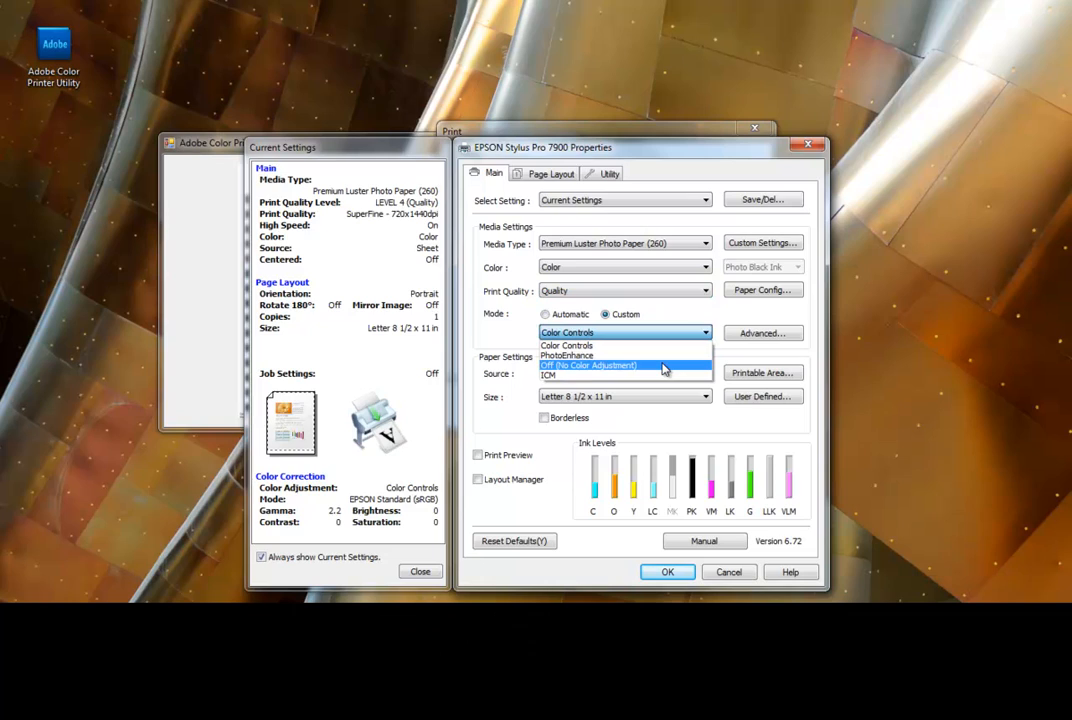
click(588, 364)
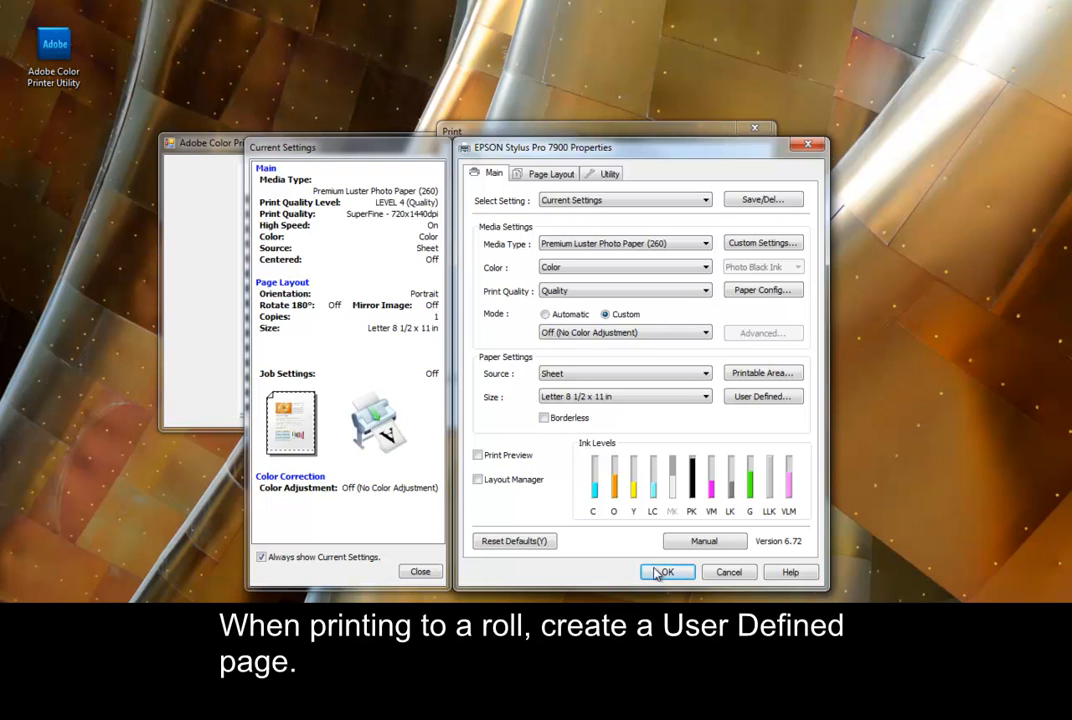
click(666, 572)
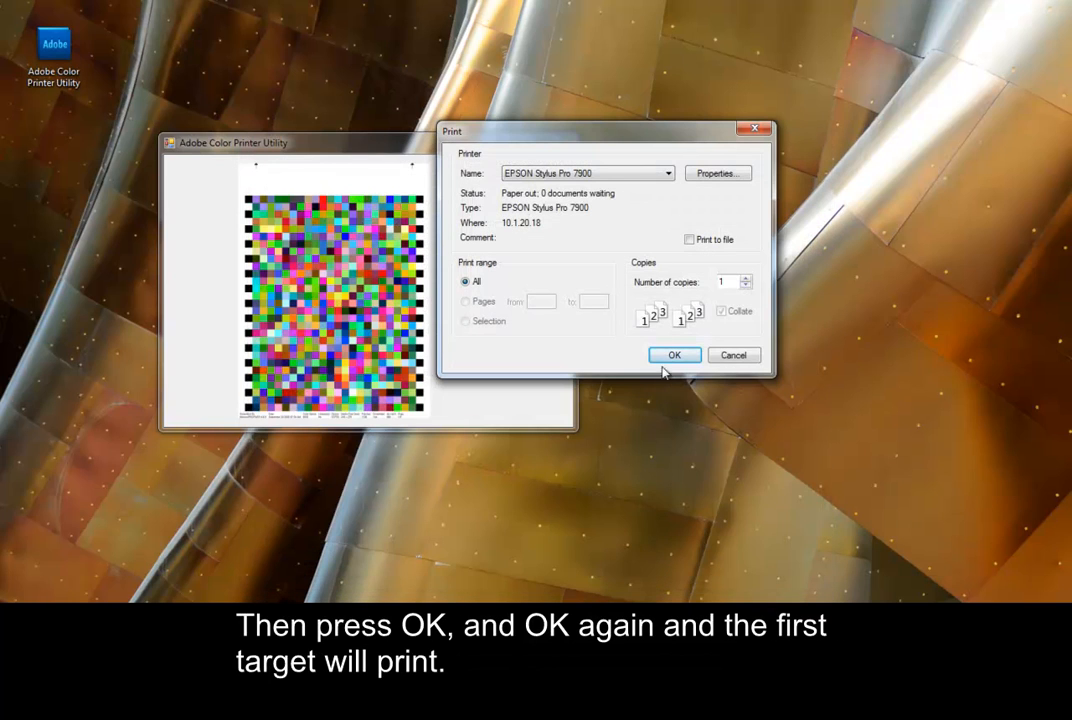